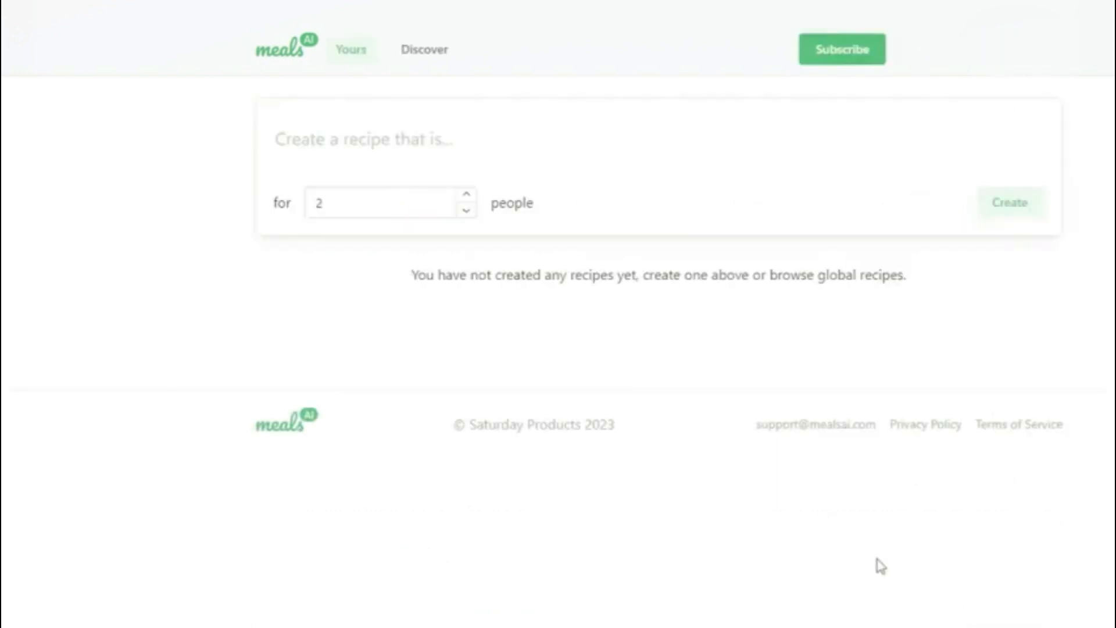
Create a recipe from the prompt 'a spicy soup with potato and meat' for 4 people.
type("a spicy")
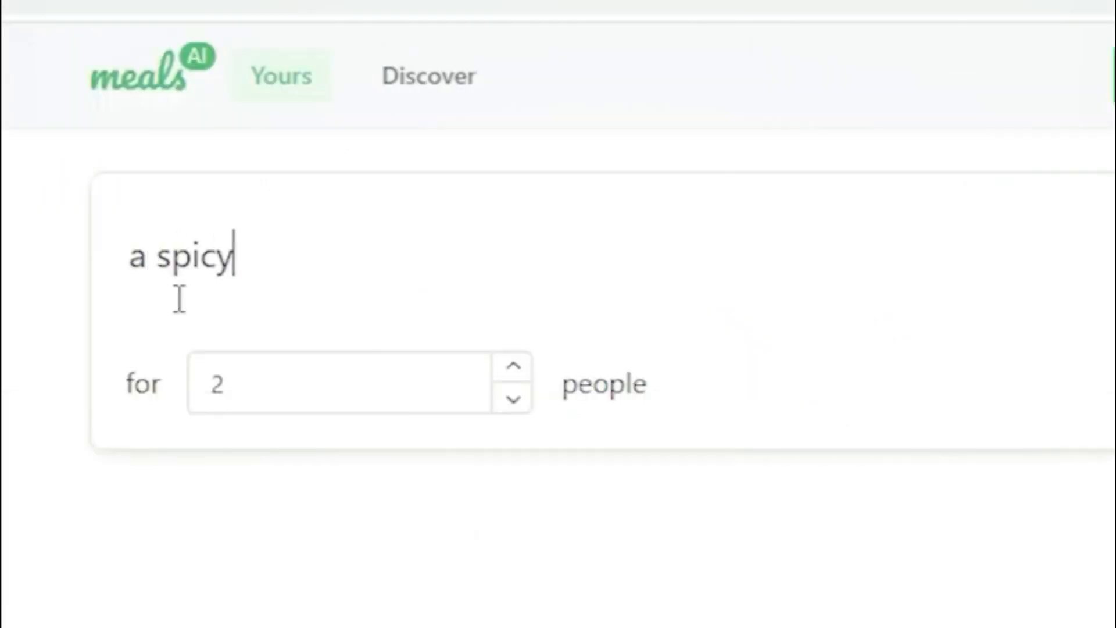
type("soup with potato and meat")
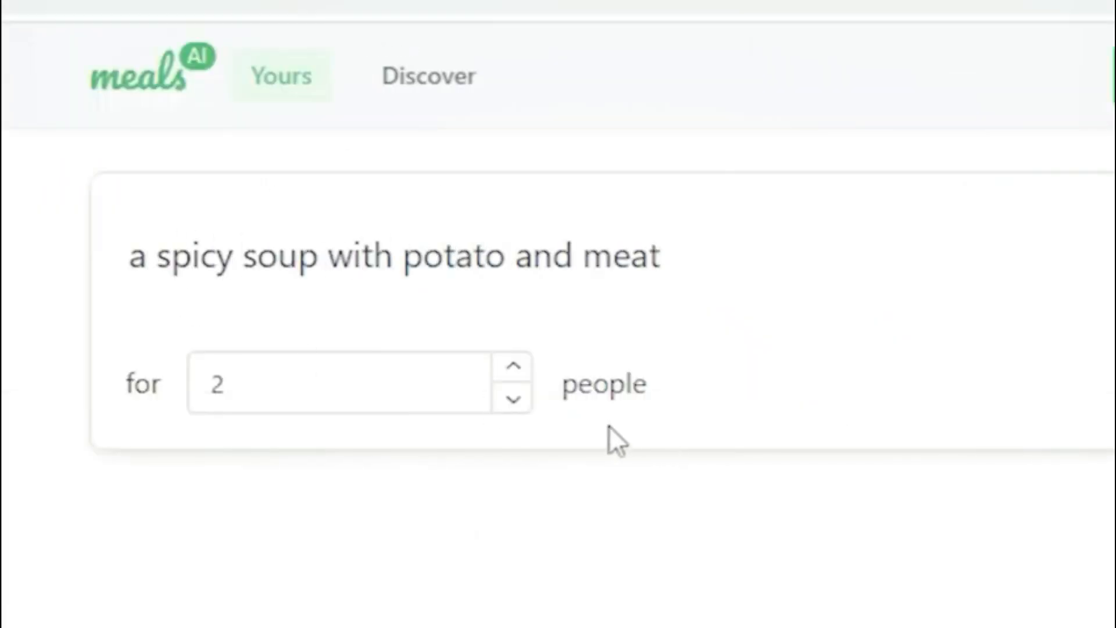
type("4")
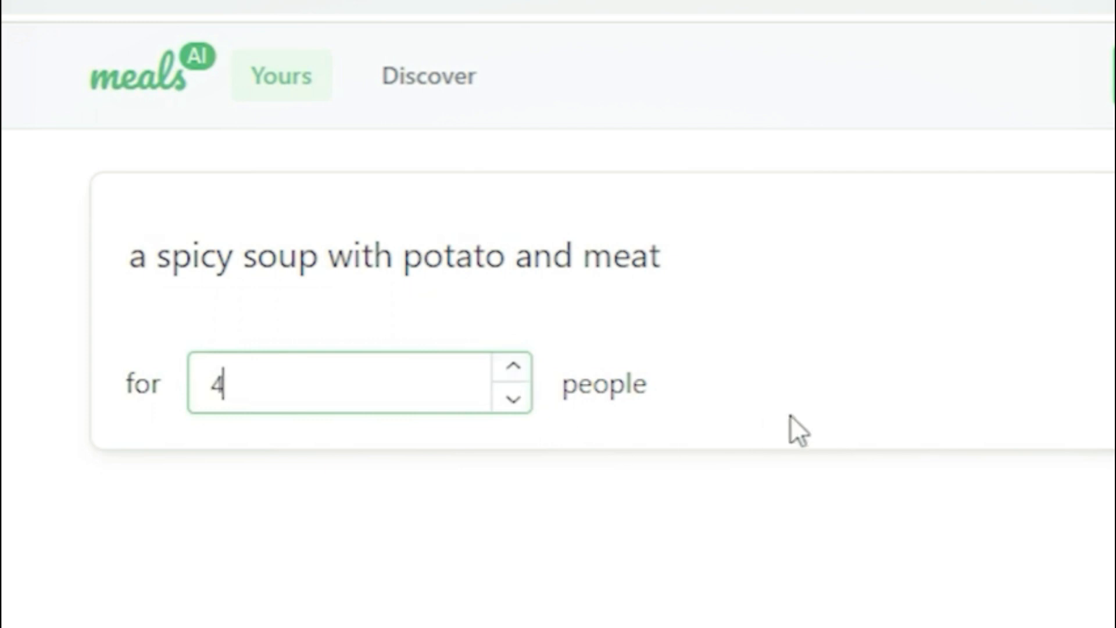
left_click(970, 202)
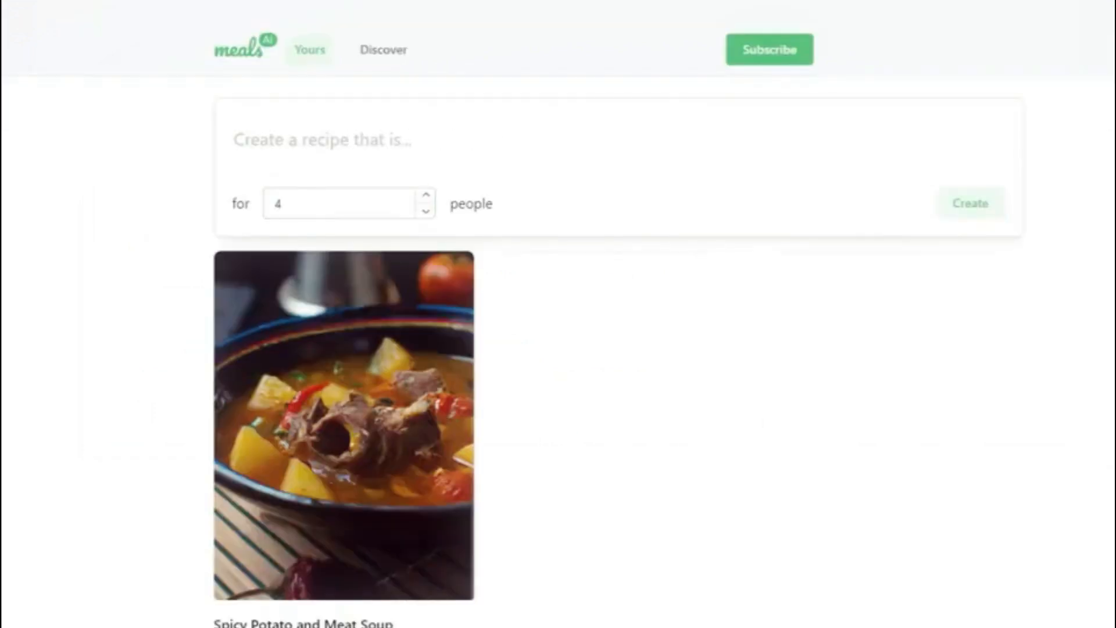
Create a recipe from the prompt 'bacon, eggs, sour cream, carrots and tomatoes'.
type("bacon, e")
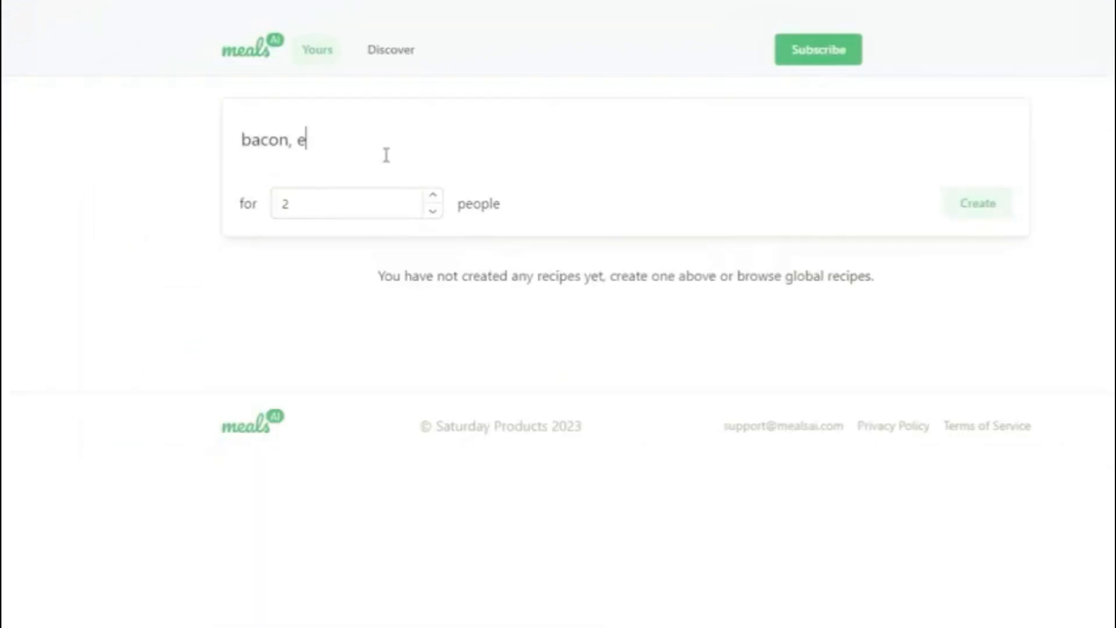
type("ggs, sour cream, carrots and tomatoes")
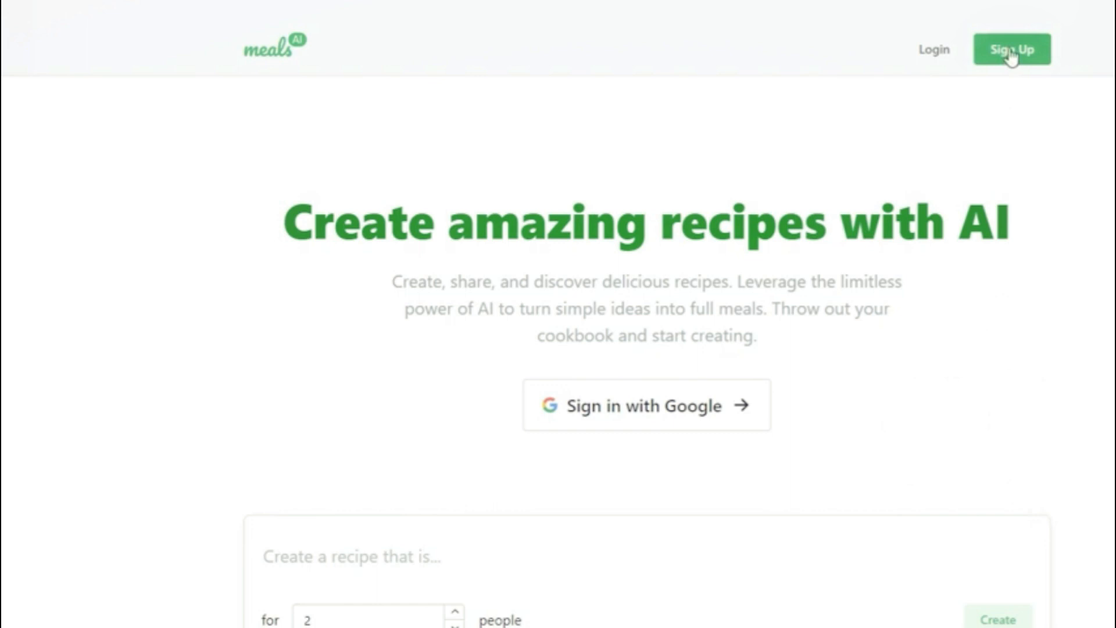
left_click(1012, 49)
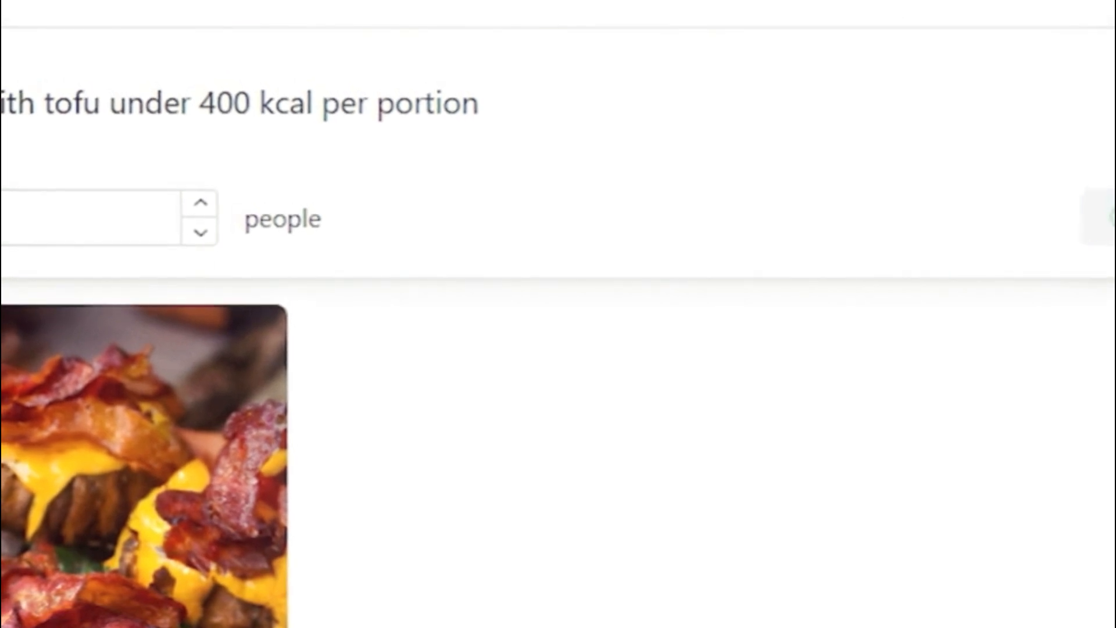
Browse the Discover feed of community recipes like Herb-Crusted Salmon and Caramelized Carrot Soup.
left_click(342, 49)
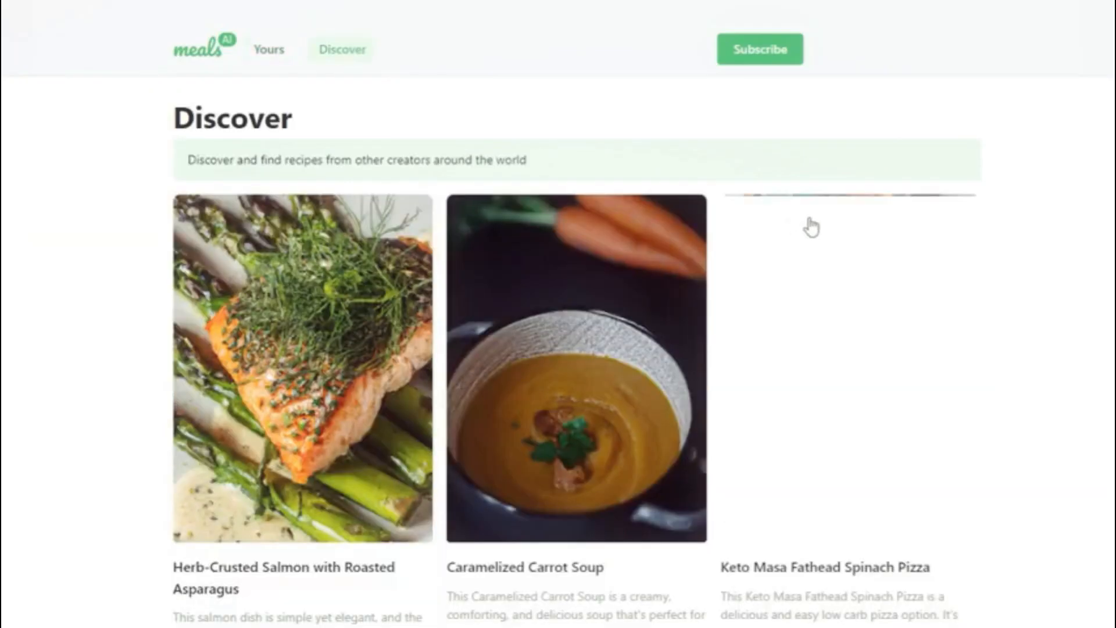
scroll("down", 3)
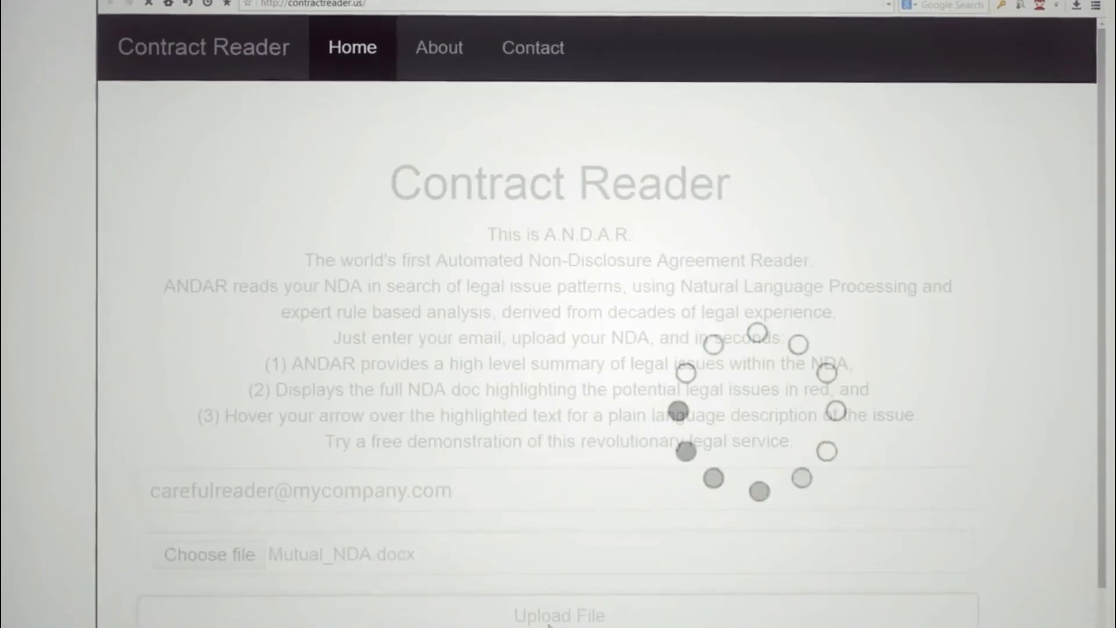
Submit the mutual NDA and review the highlighted legal-issue terms through the agreement.
left_click(559, 614)
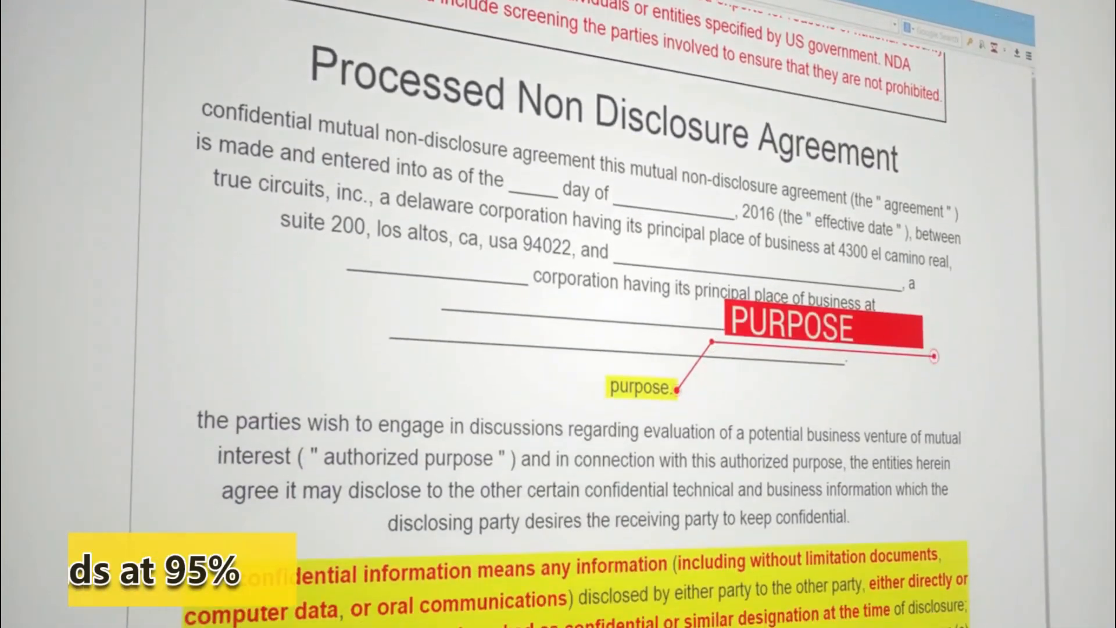
scroll("down", 3)
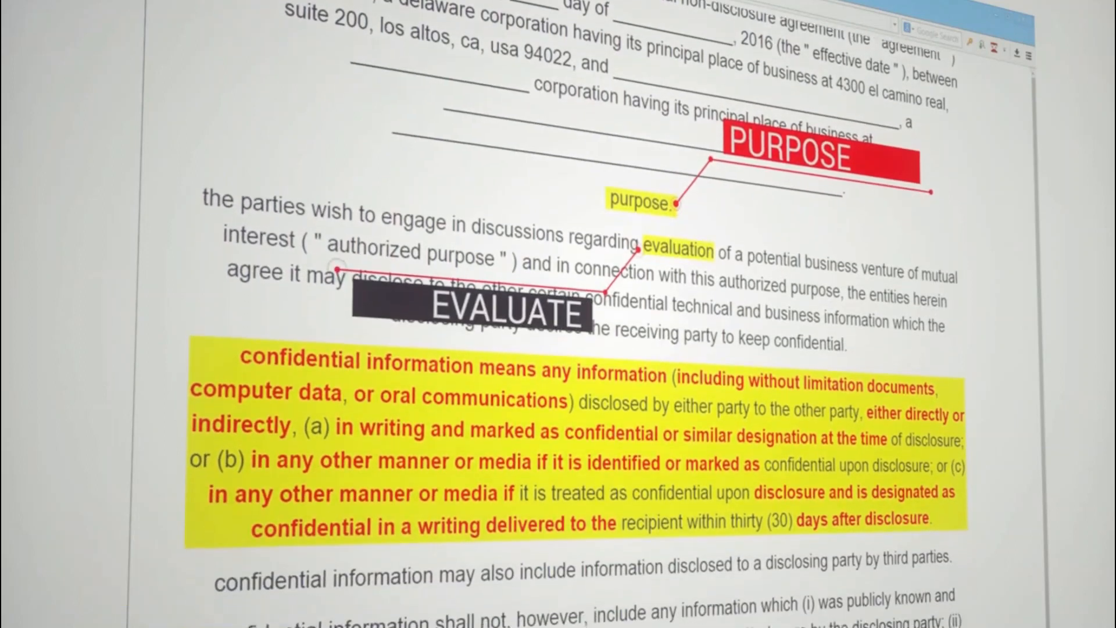
scroll("down", 3)
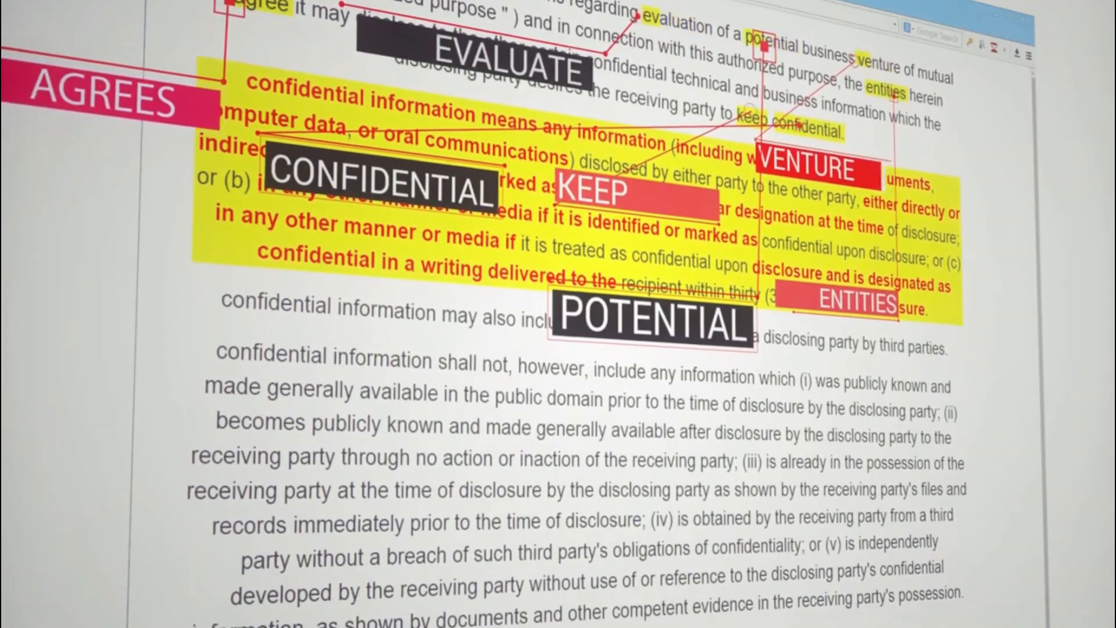
scroll("down", 3)
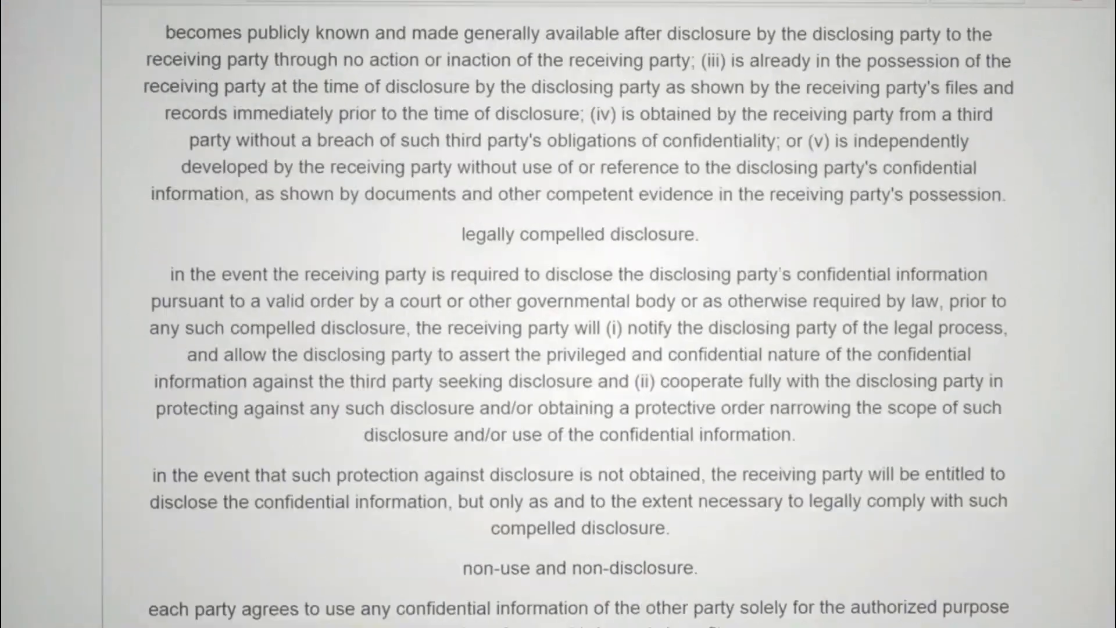